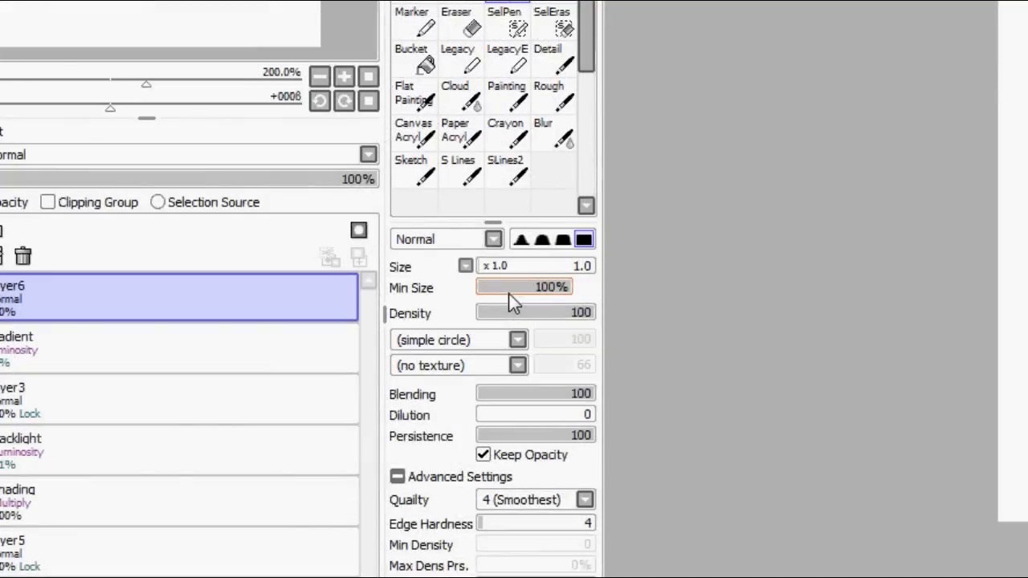
mouse_move(513, 302)
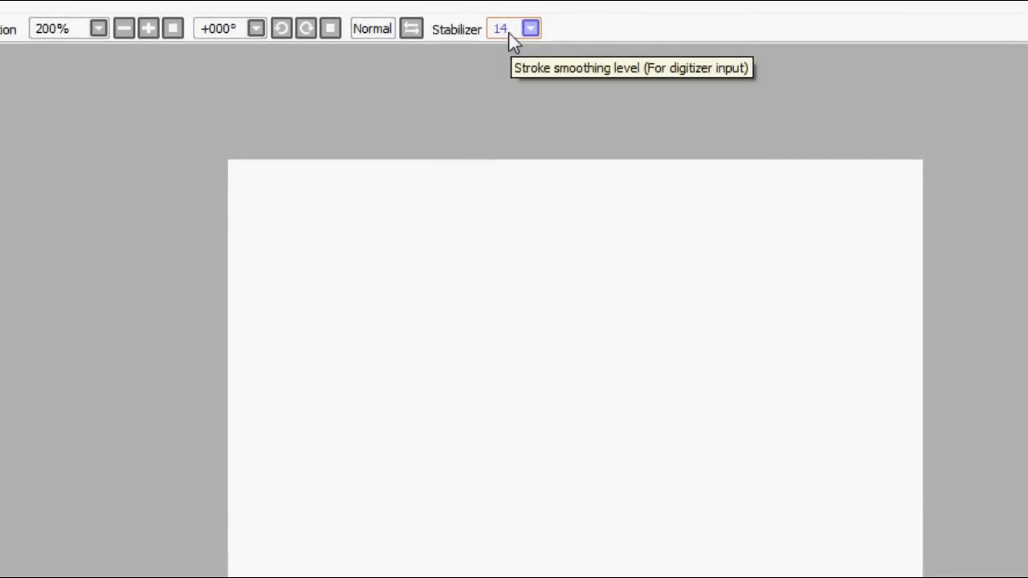
- Set the Stabilizer stroke smoothing level to 14 for the blank canvas
left_click(533, 28)
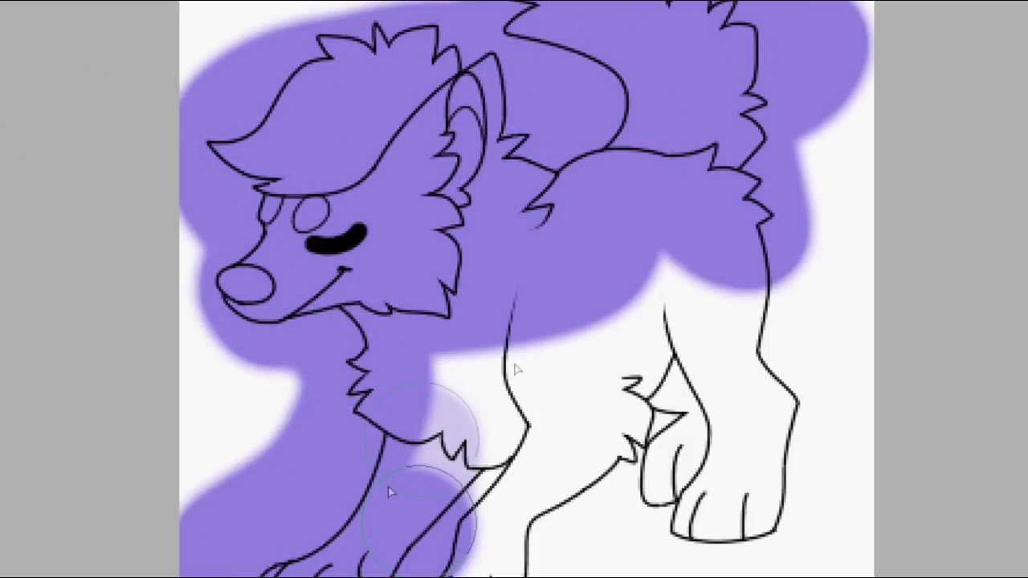
- Cover the dog's front leg with the purple base colour
left_click_drag(521, 369, 723, 513)
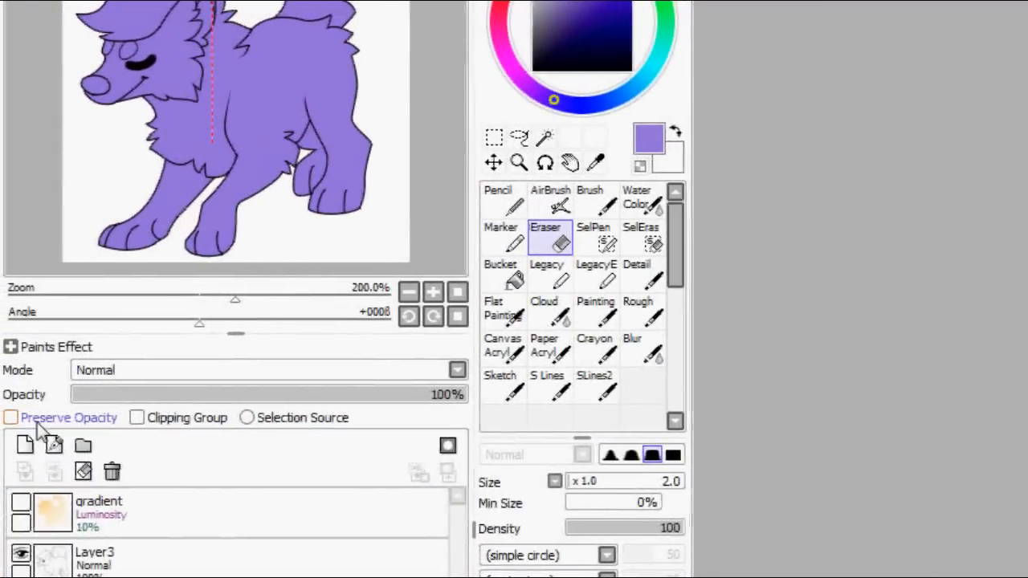
- Enable Preserve Opacity on the purple base colour layer
left_click(10, 417)
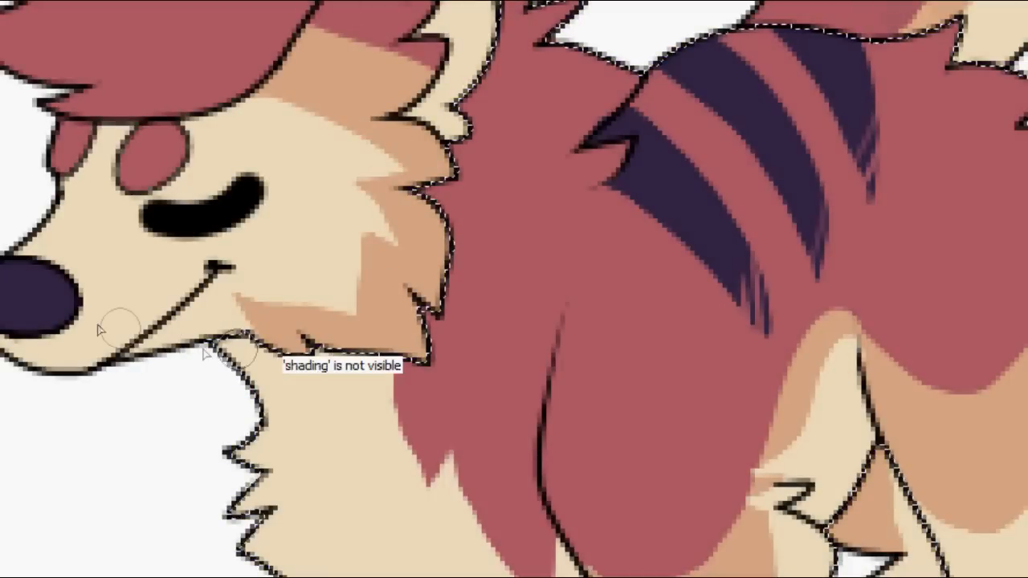
left_click(350, 510)
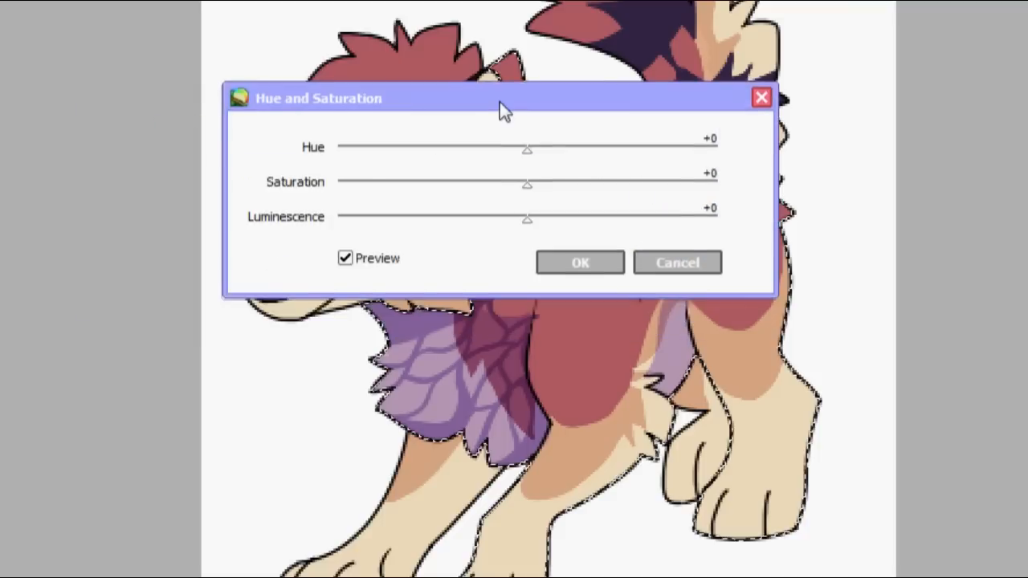
- Sweep the chest shading hue through pink, green and orange, settling on bluish purple
left_click_drag(527, 151, 584, 68)
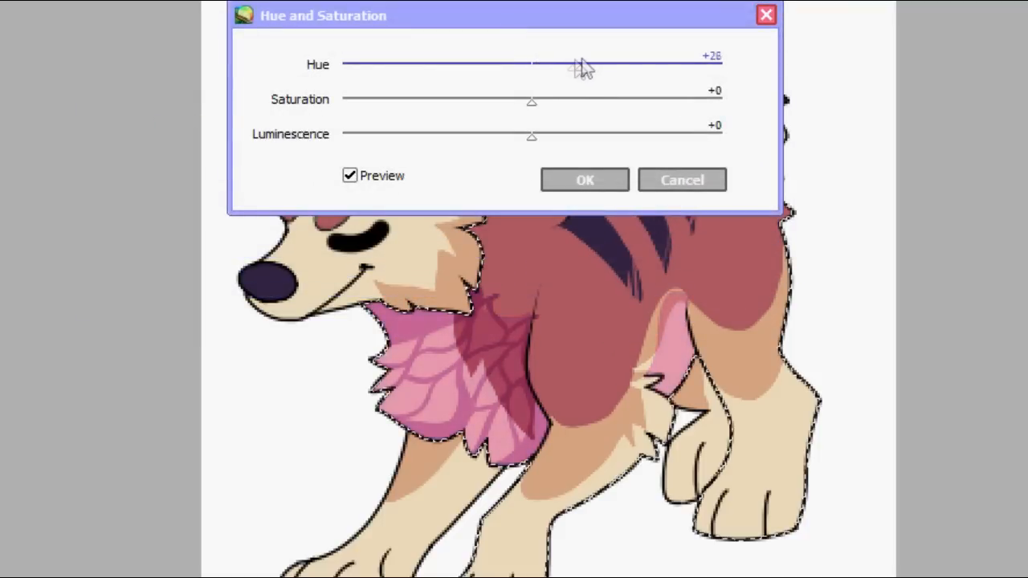
left_click_drag(578, 64, 489, 65)
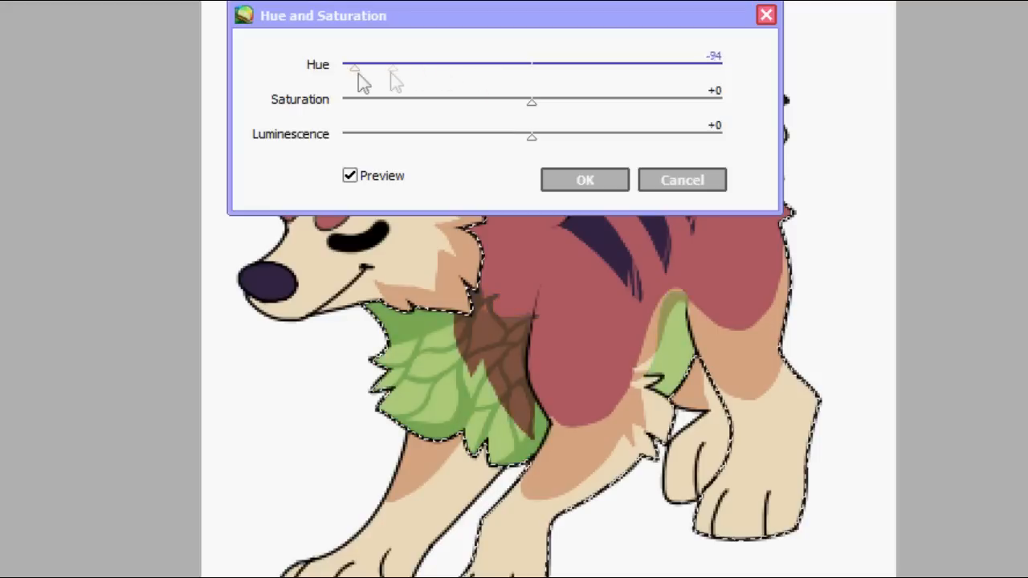
left_click_drag(354, 66, 343, 66)
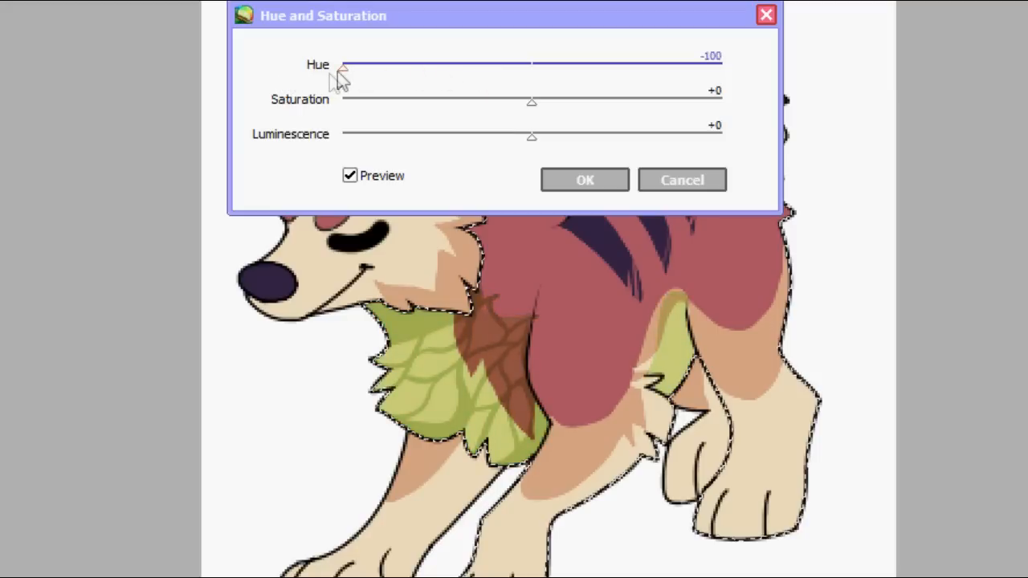
left_click_drag(345, 67, 361, 67)
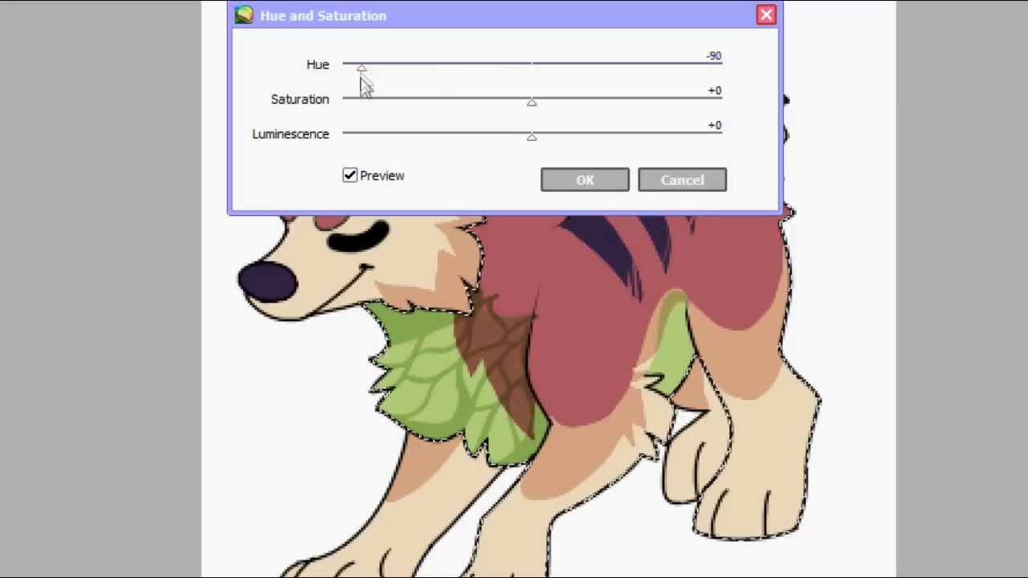
left_click_drag(361, 67, 434, 67)
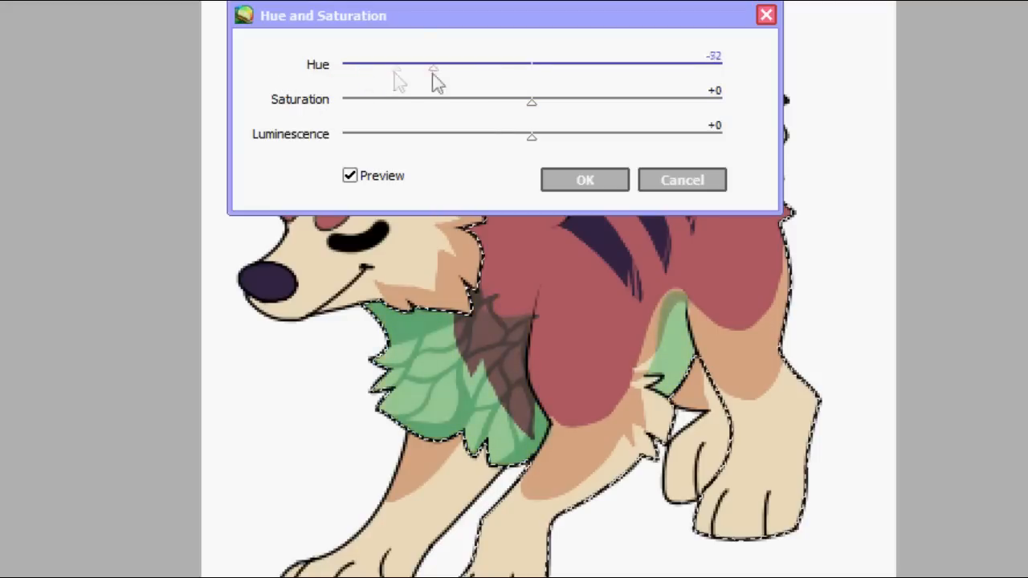
left_click_drag(434, 66, 642, 66)
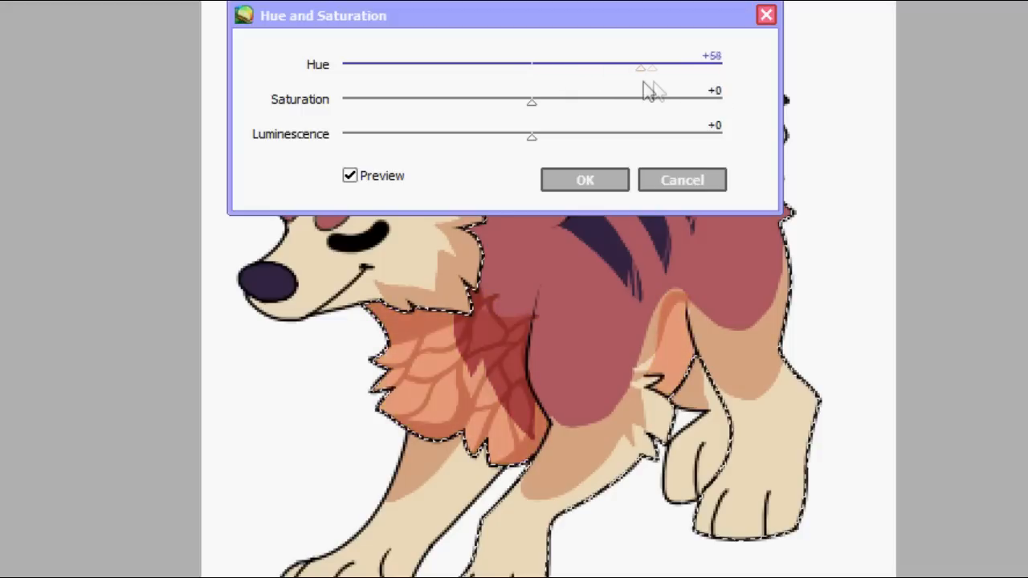
left_click_drag(642, 67, 511, 67)
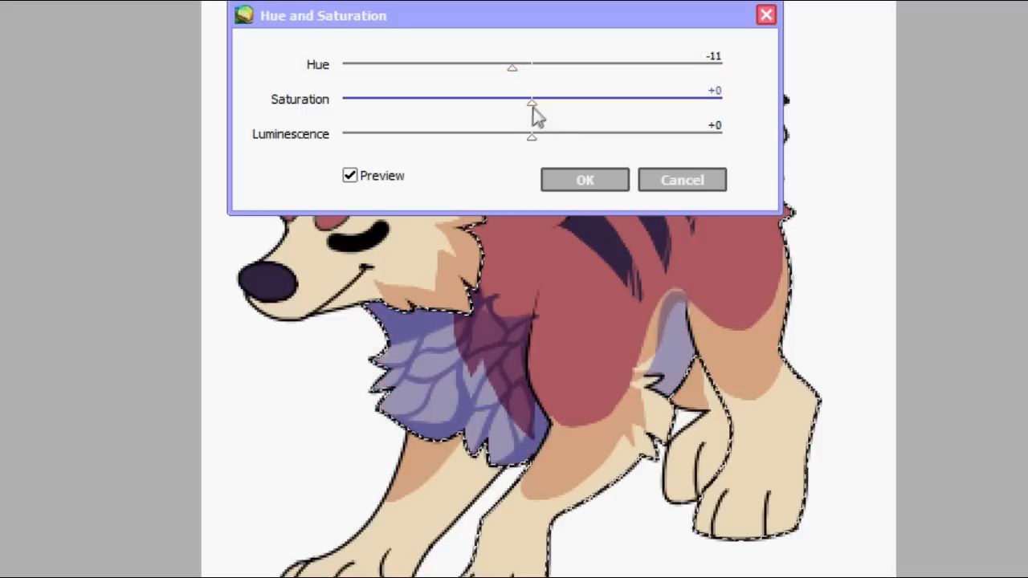
- Lower the chest shading saturation to about -27 and slightly darken its luminescence
left_click_drag(532, 100, 708, 100)
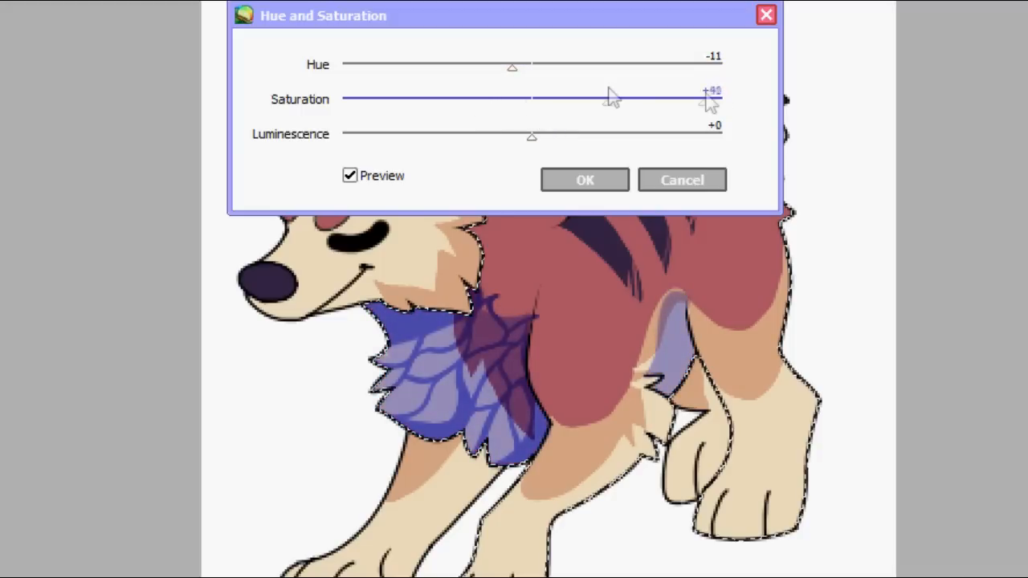
left_click_drag(706, 99, 721, 99)
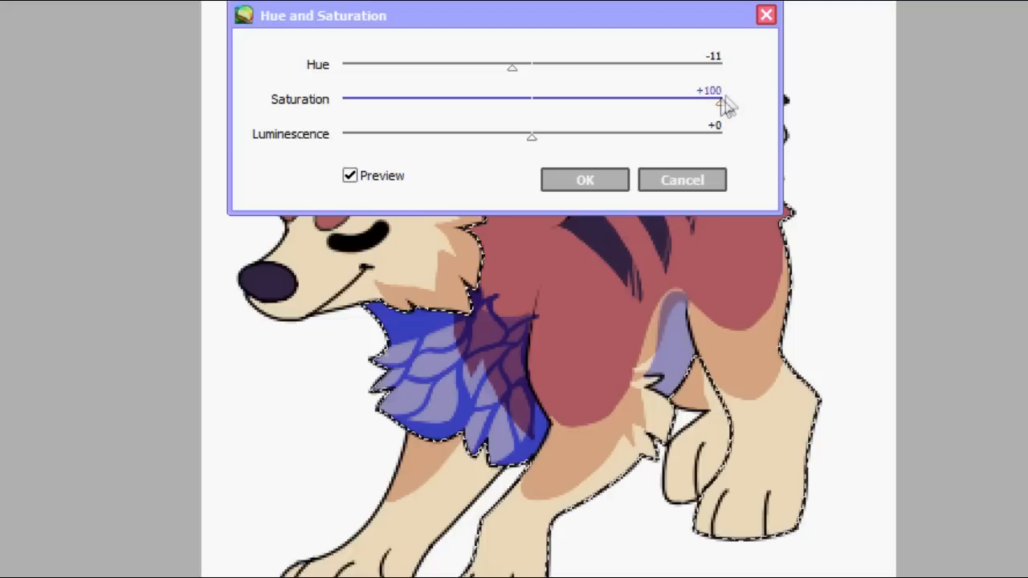
left_click_drag(719, 103, 559, 103)
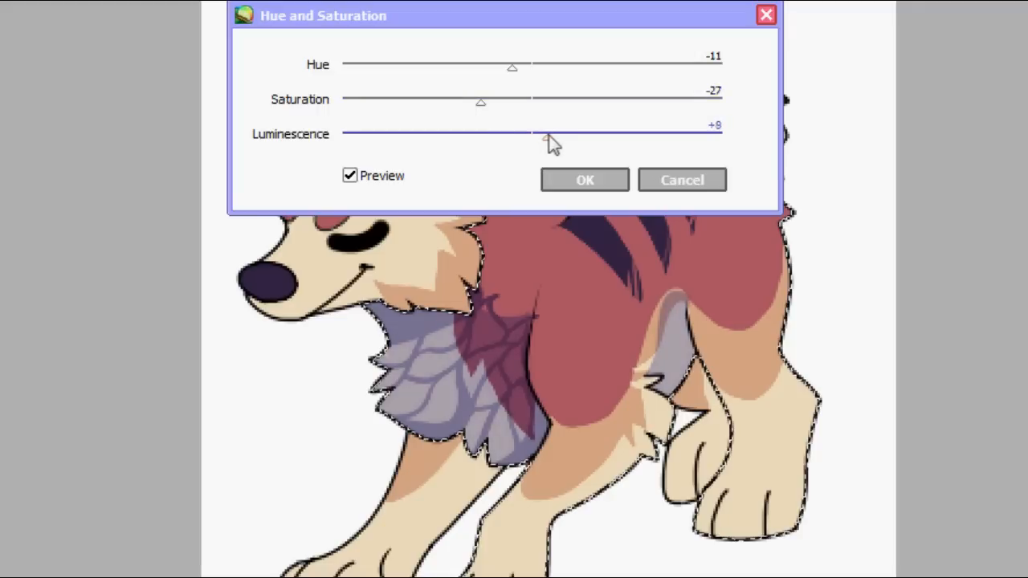
left_click_drag(549, 134, 526, 133)
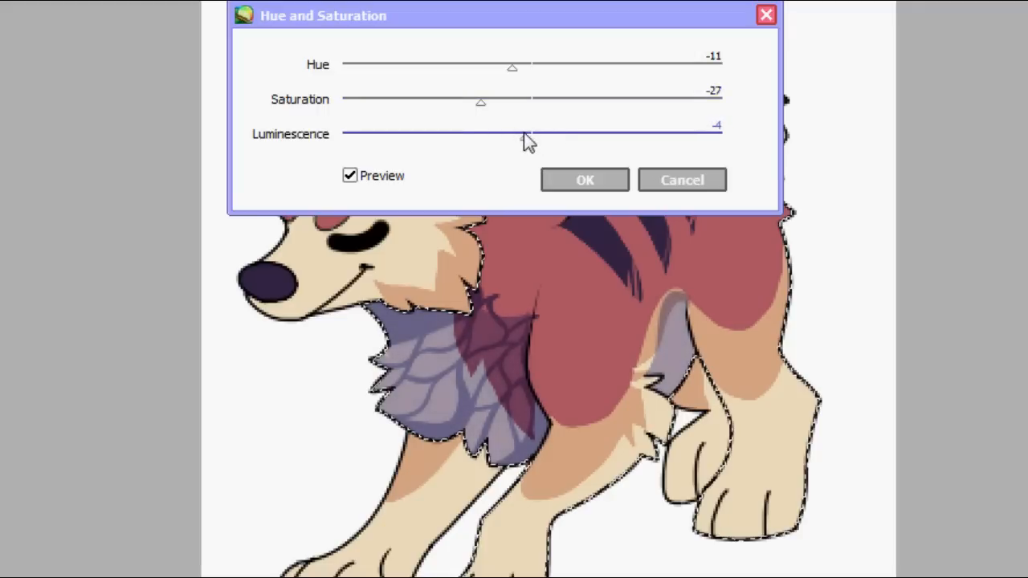
left_click_drag(530, 134, 501, 133)
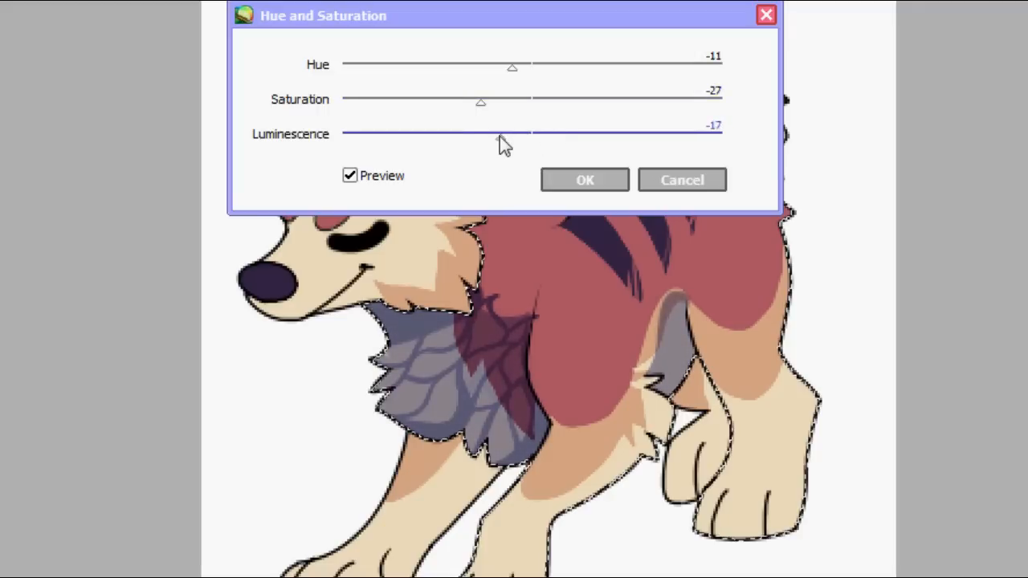
left_click_drag(506, 135, 531, 135)
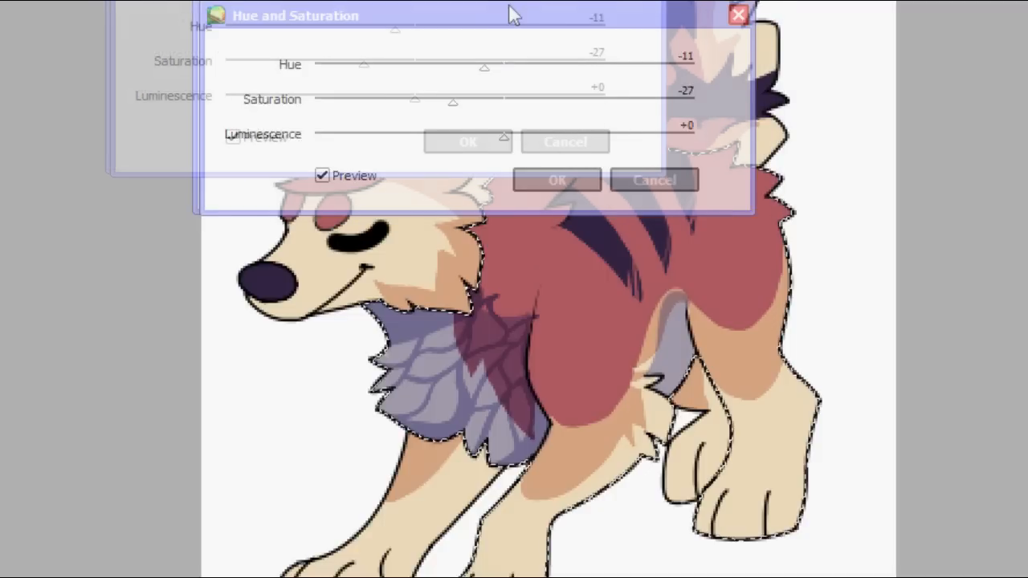
- Confirm the adjustment, then reduce the shading layer's saturation for a soft blue-grey tint
left_click(556, 179)
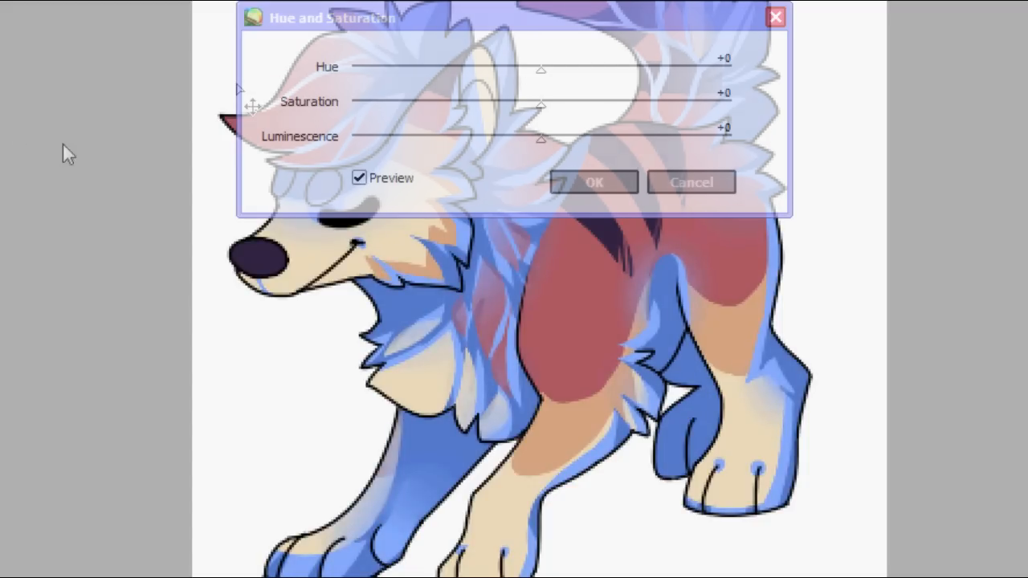
left_click_drag(543, 106, 362, 106)
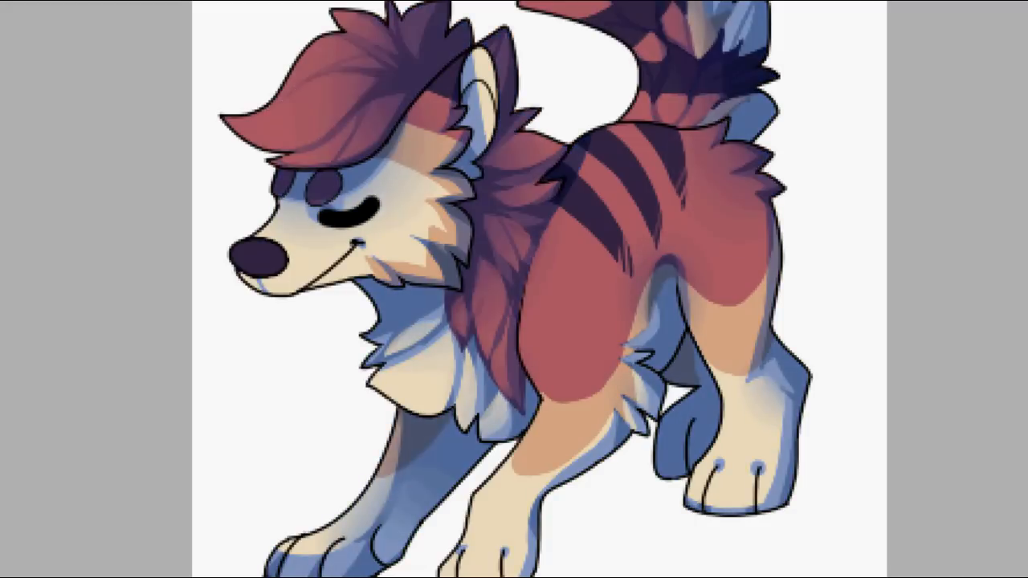
mouse_move(316, 260)
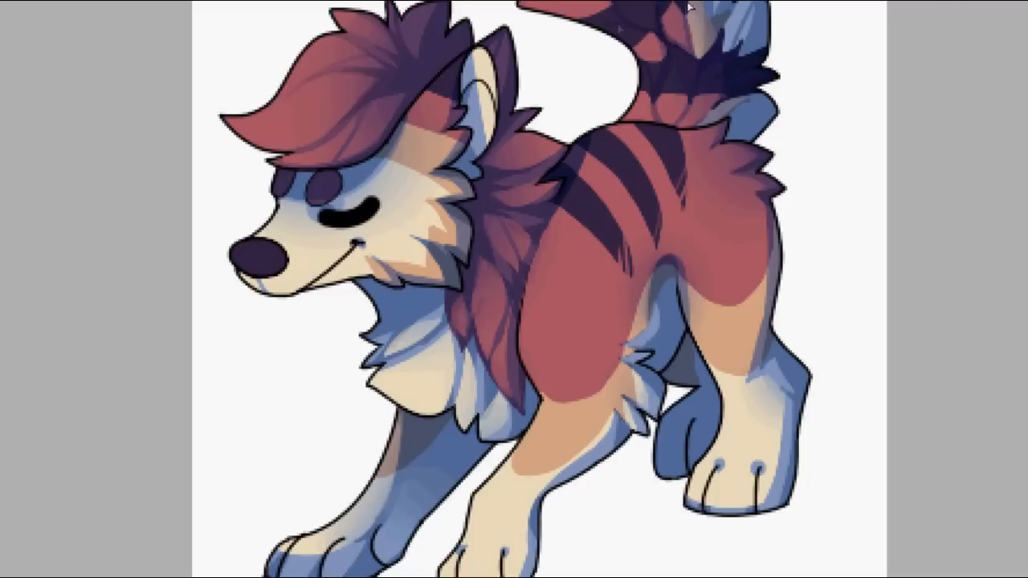
mouse_move(293, 185)
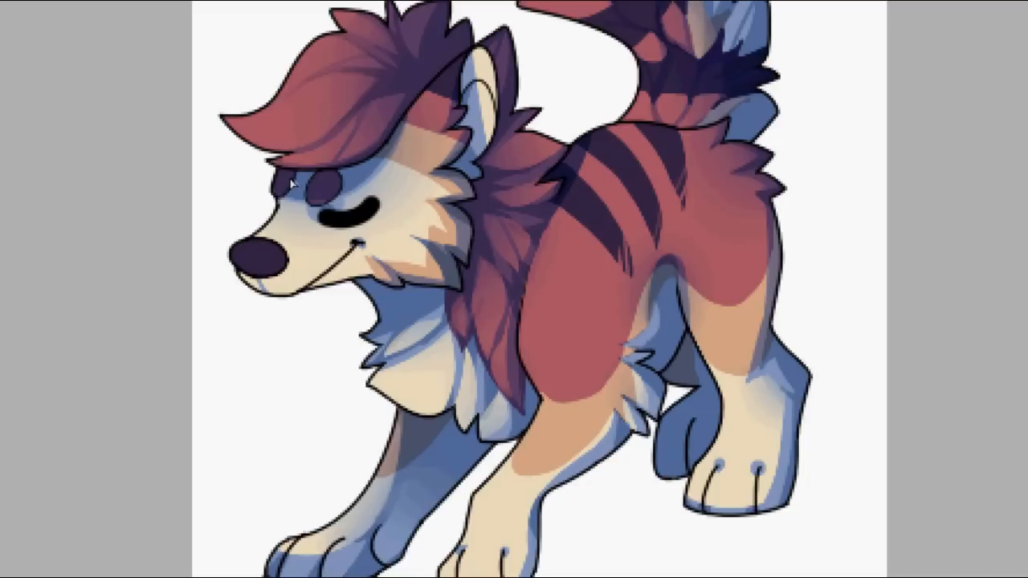
mouse_move(231, 222)
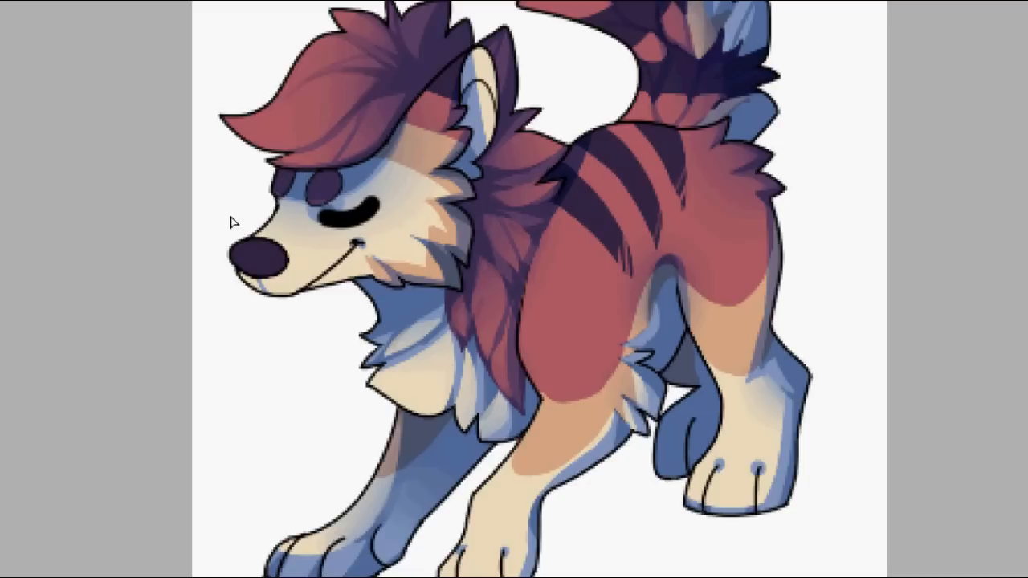
mouse_move(607, 232)
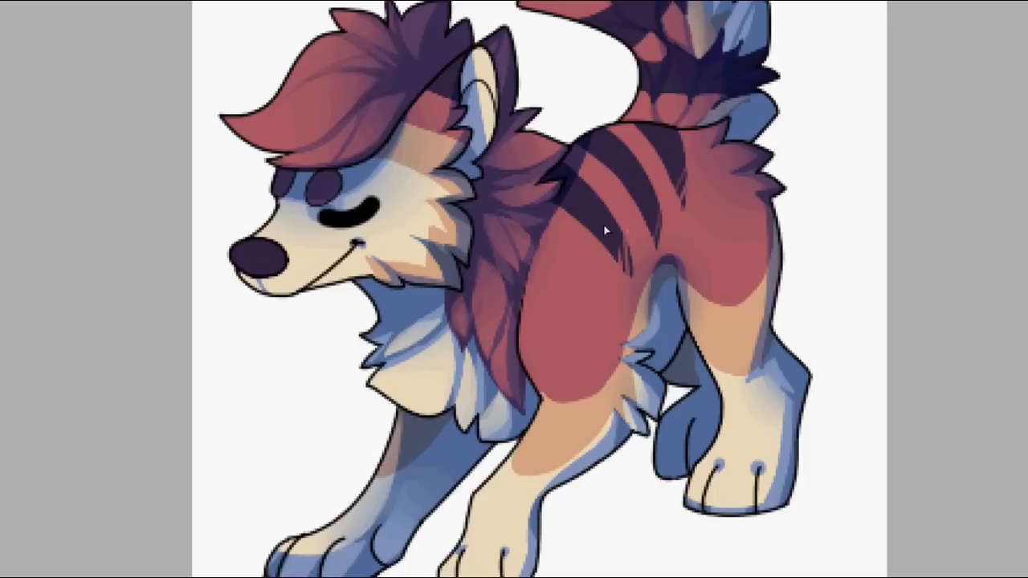
mouse_move(439, 231)
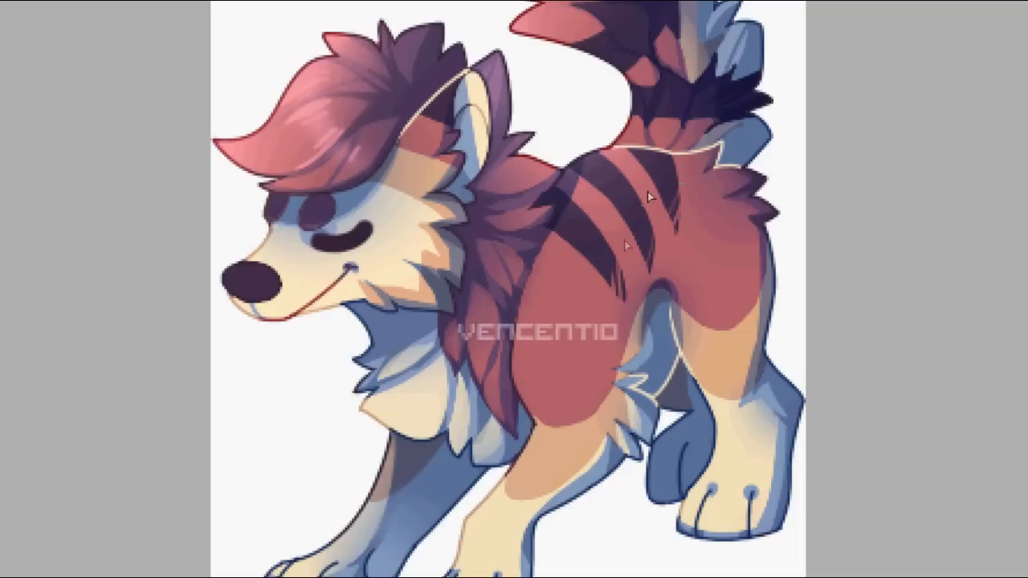
mouse_move(339, 342)
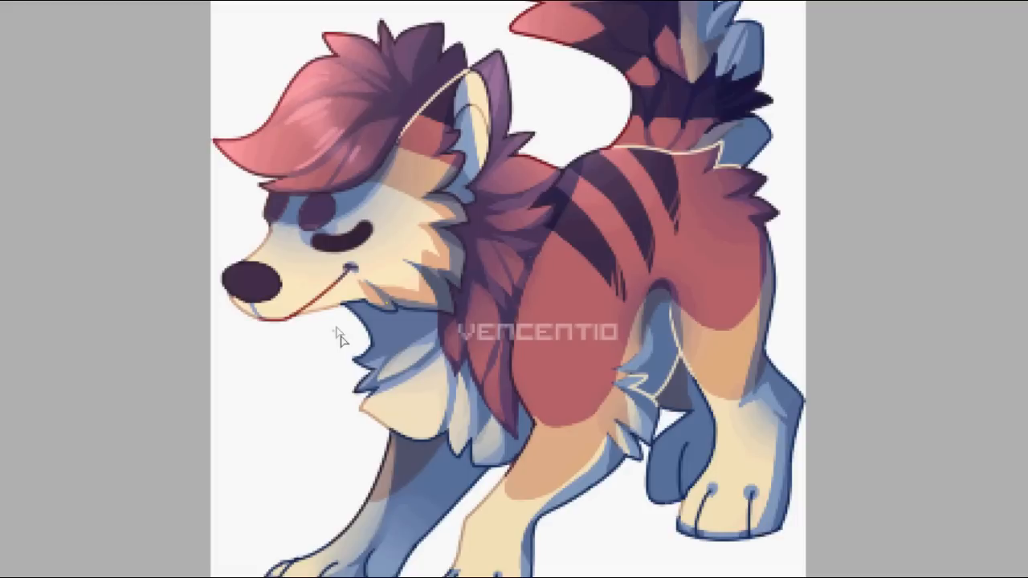
mouse_move(569, 363)
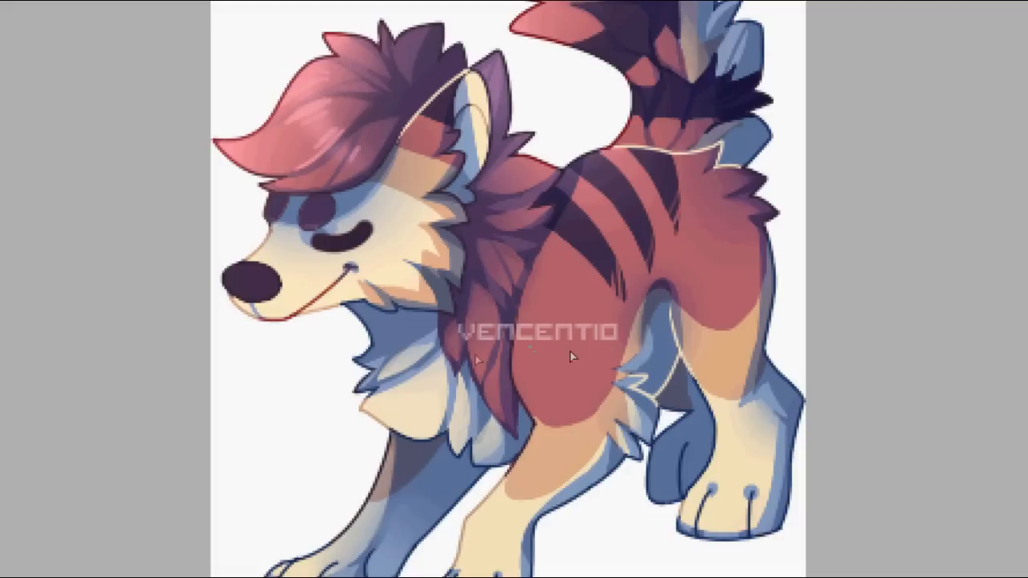